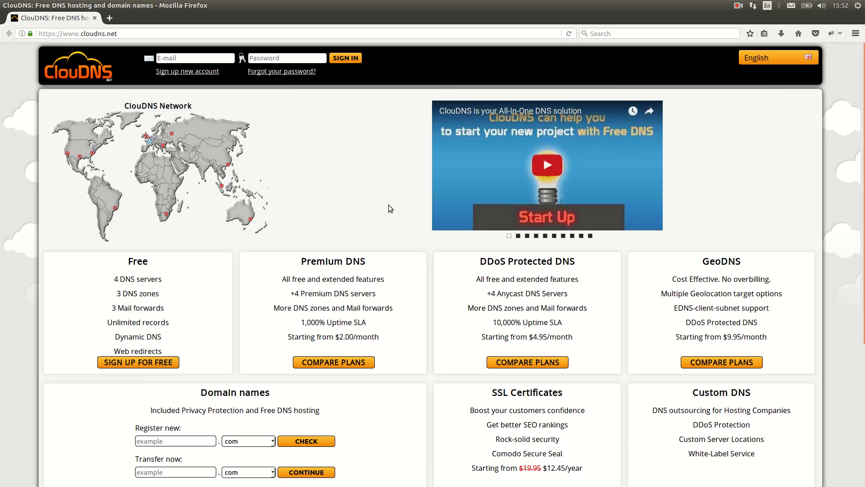
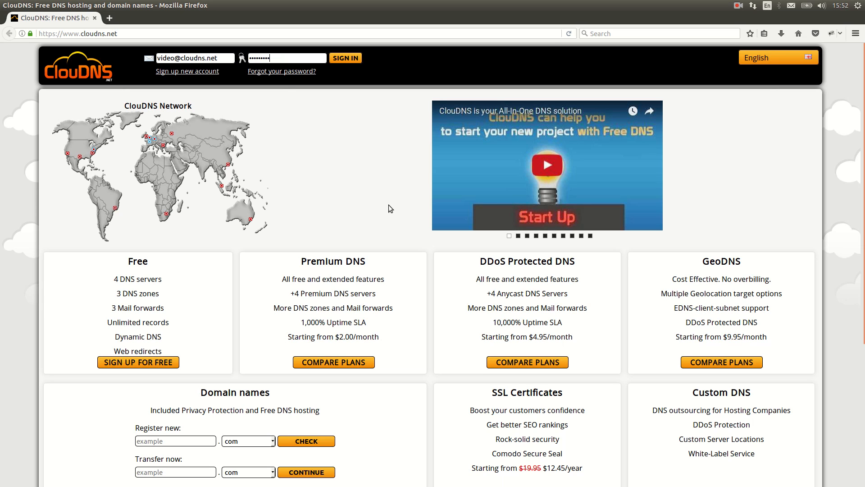
# Step: Log in to ClouDNS with the account's e-mail and password to reach the dashboard
pyautogui.click(344, 58)
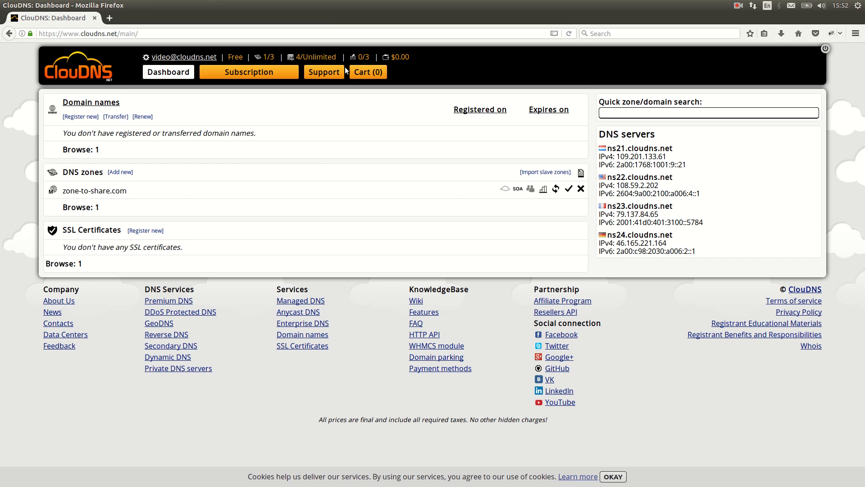
pyautogui.moveTo(406, 163)
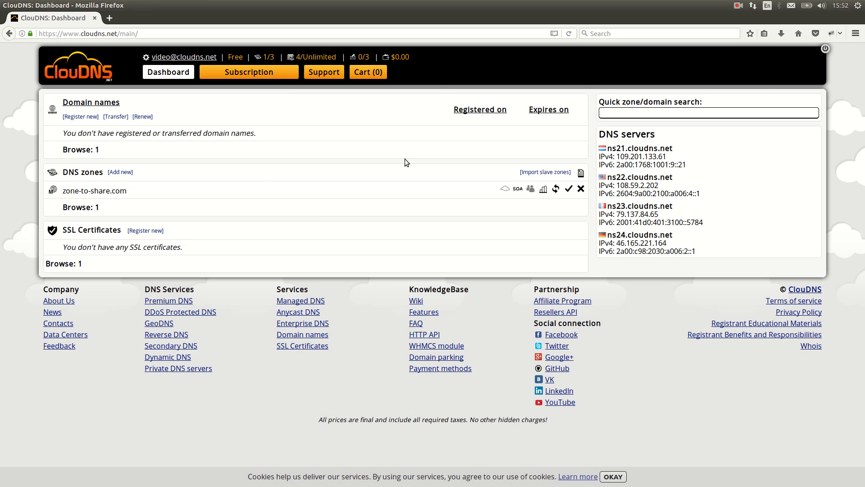
pyautogui.moveTo(414, 173)
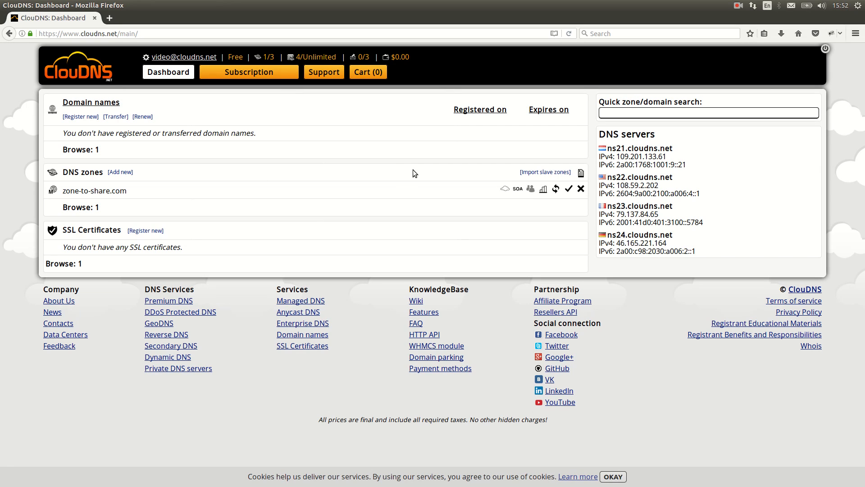
pyautogui.moveTo(481, 193)
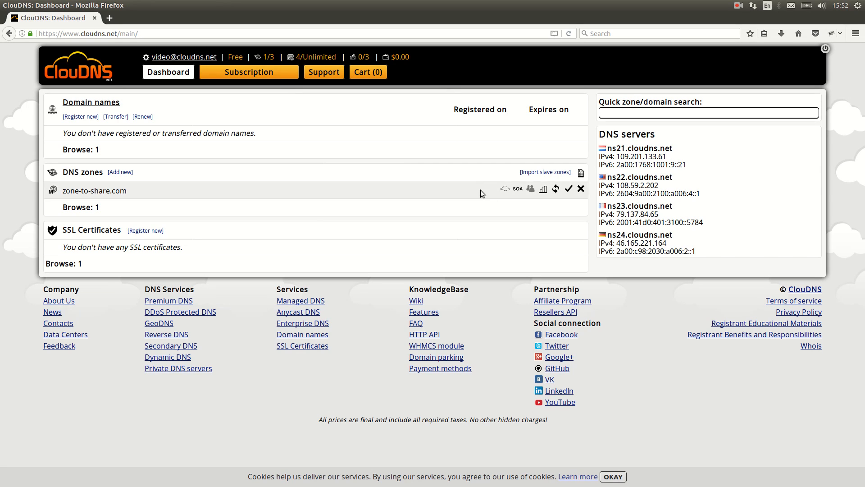
pyautogui.moveTo(531, 189)
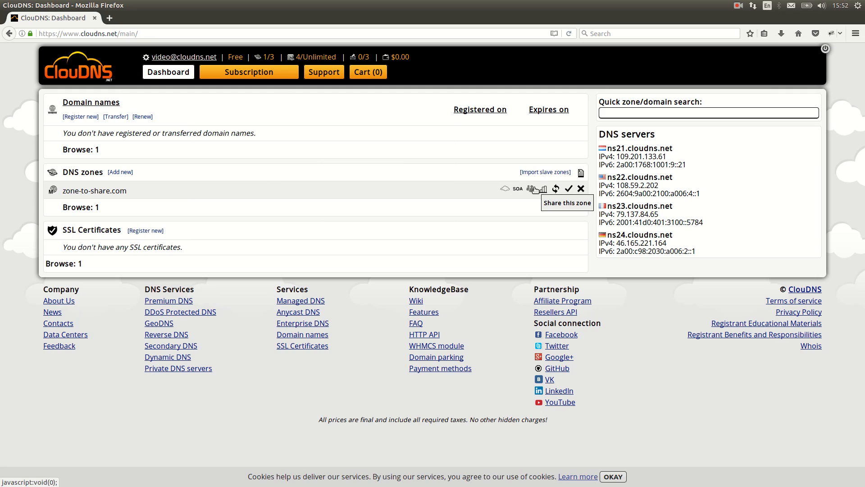
pyautogui.click(535, 188)
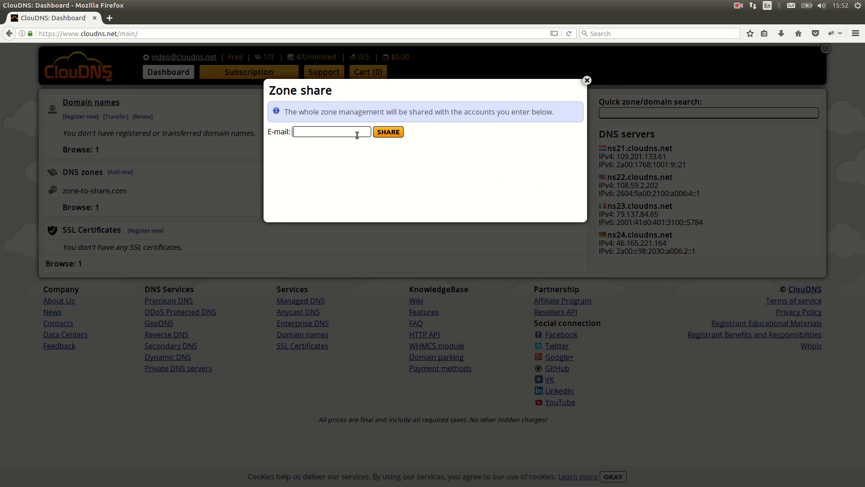
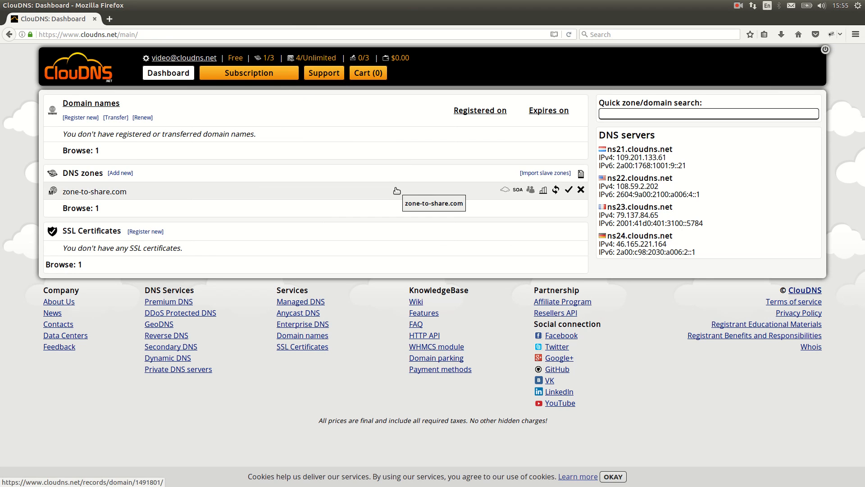
pyautogui.click(93, 191)
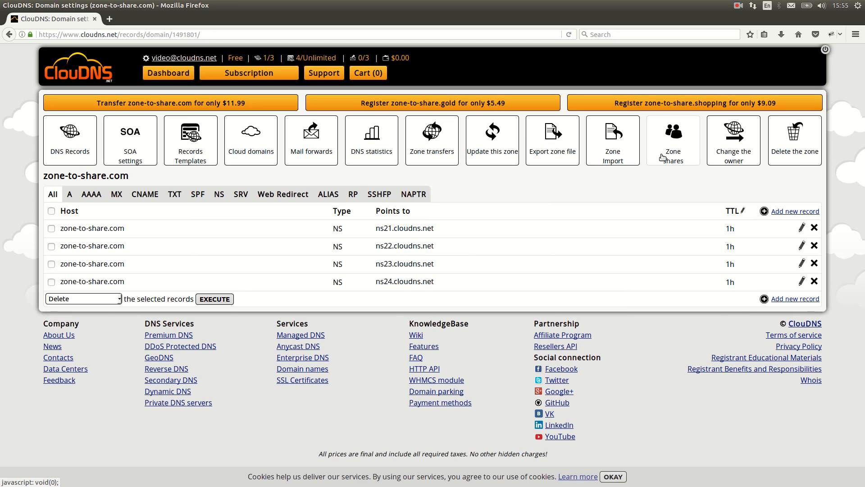
pyautogui.click(671, 137)
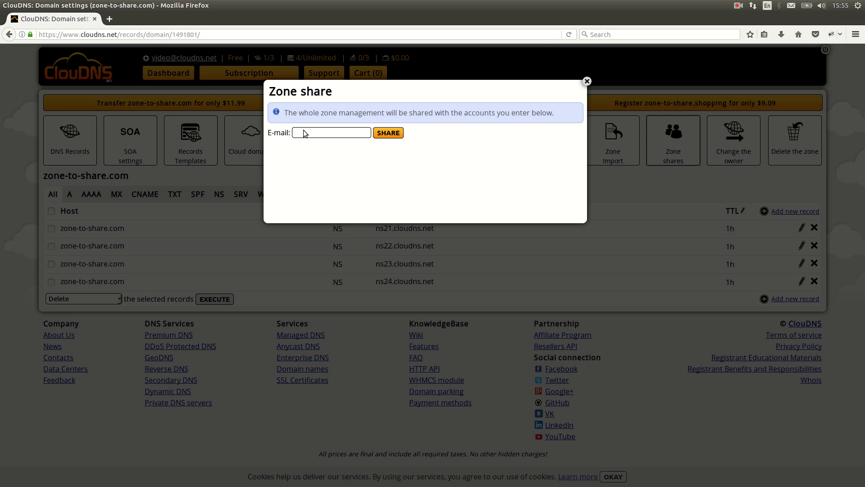
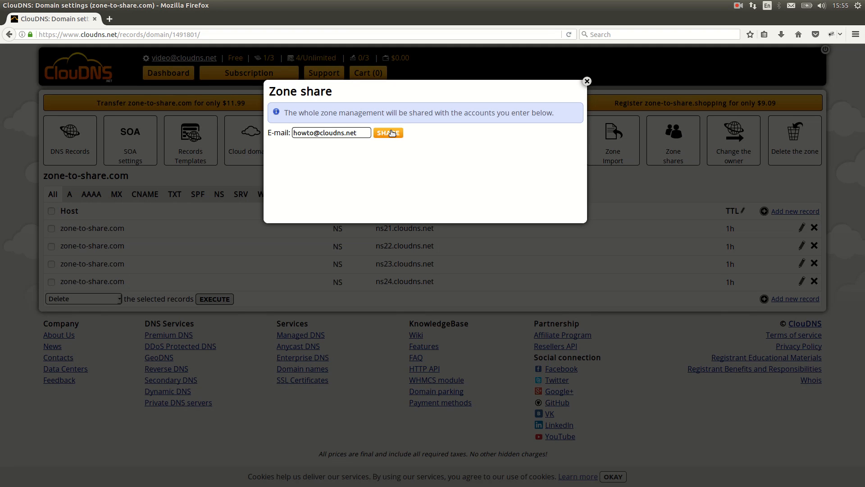
# Step: Enter the other account's 'how…ns.net' e-mail in the Zone share dialog and share zone-to-share.com
pyautogui.click(388, 133)
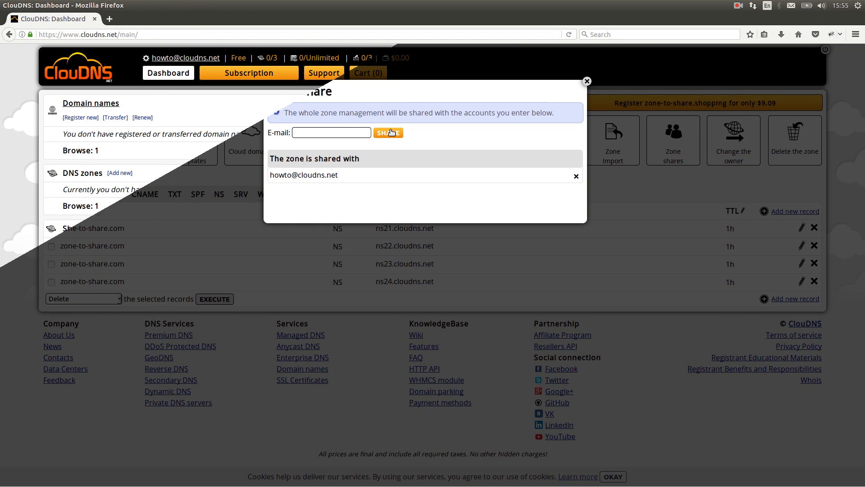
pyautogui.click(586, 81)
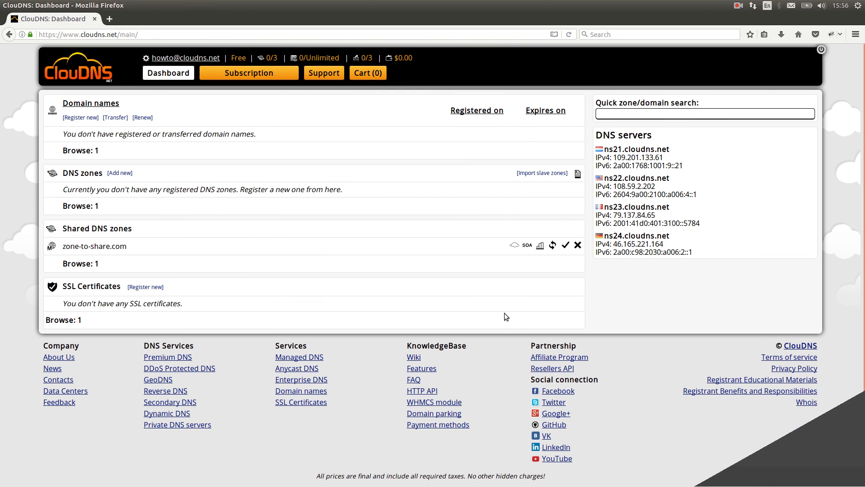
pyautogui.moveTo(41, 236)
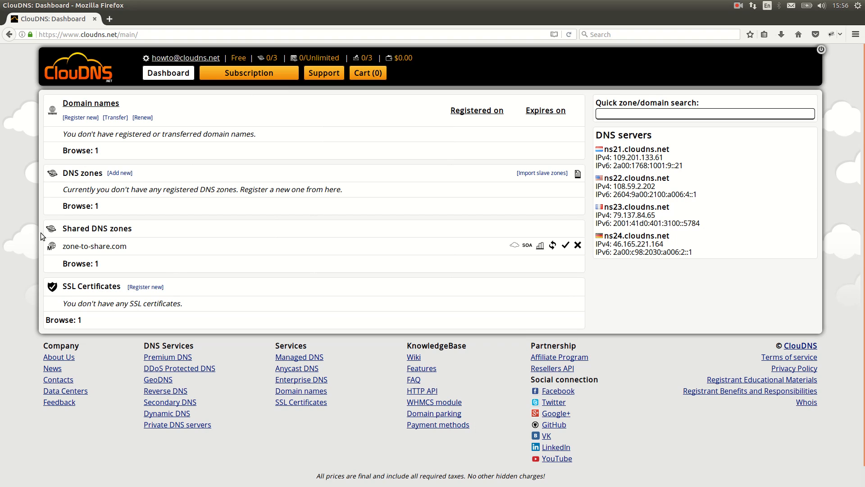
pyautogui.moveTo(73, 221)
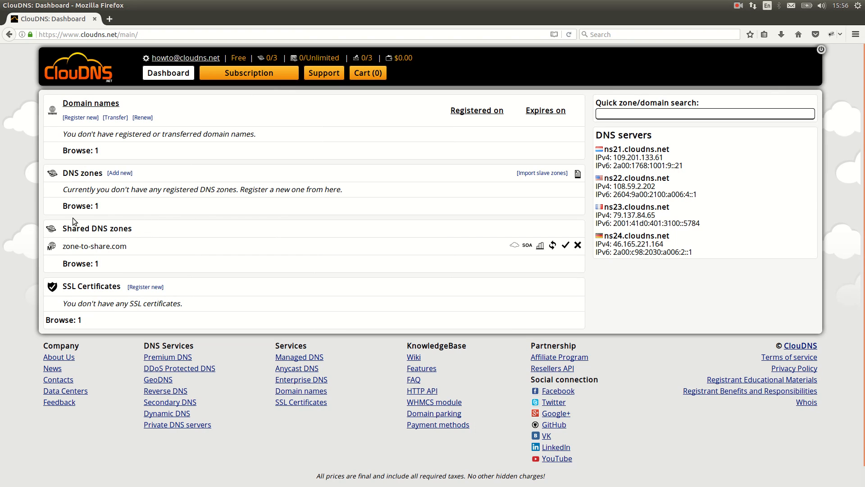
pyautogui.moveTo(94, 246)
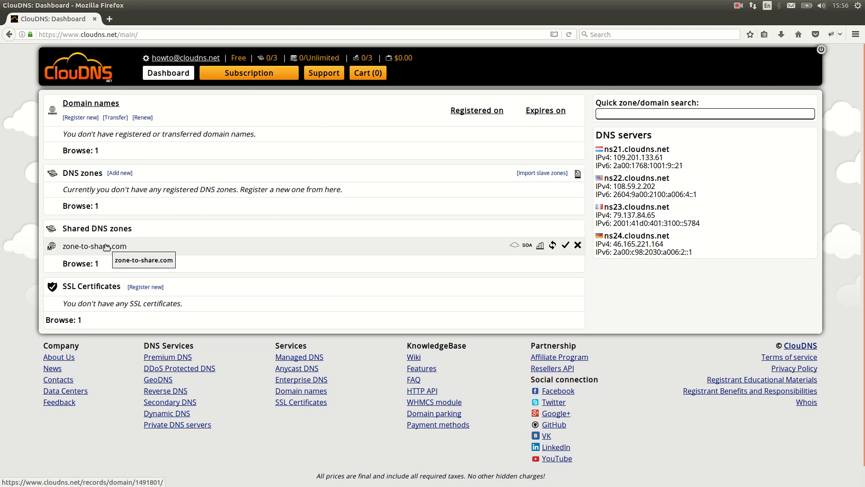